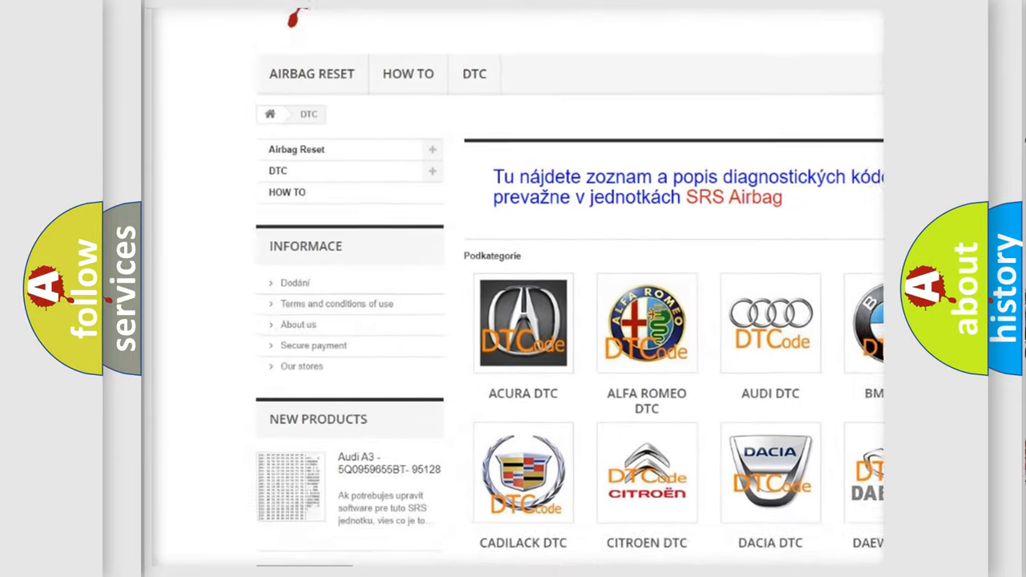
scroll("down", 3)
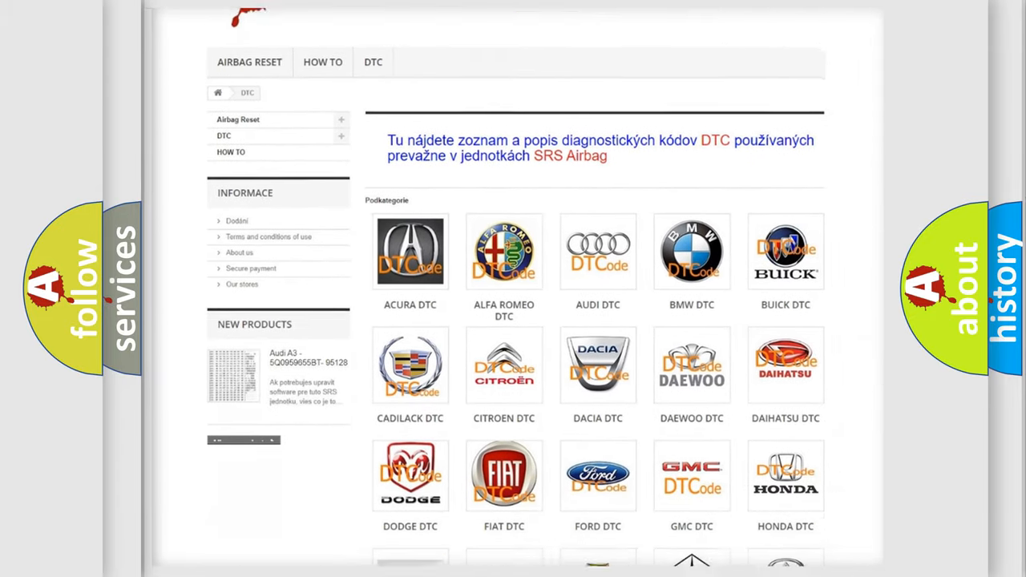
scroll("down", 3)
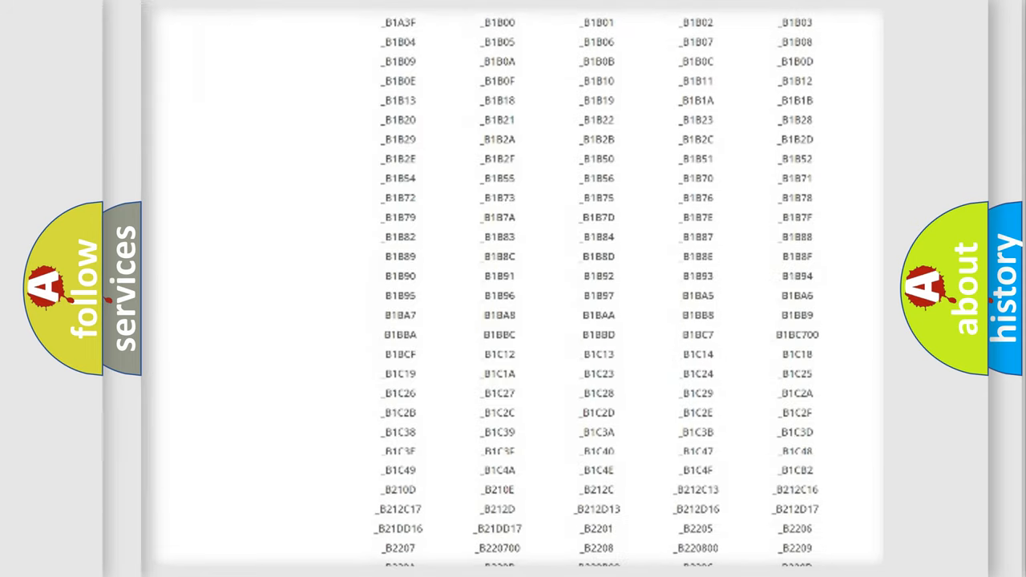
scroll("down", 3)
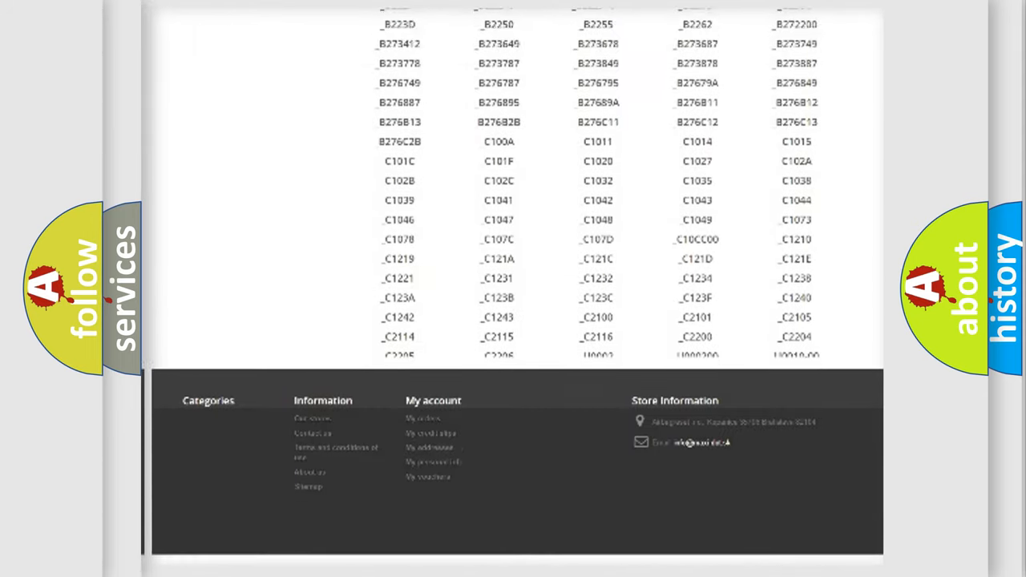